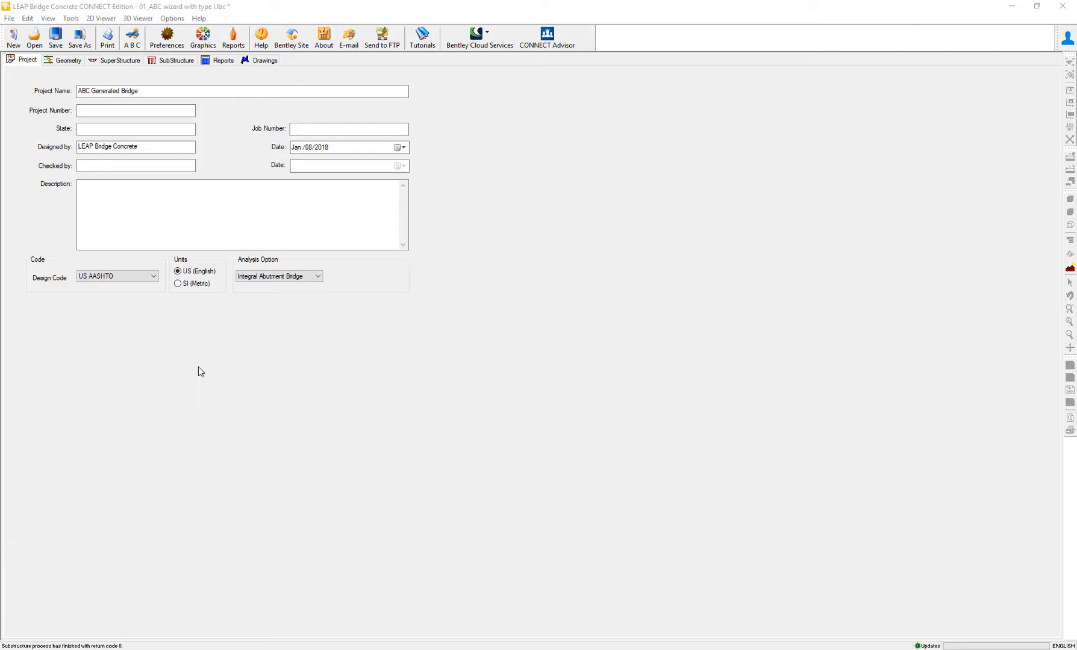
Launch the Substructure module for the ABC Generated Bridge pier via the Geometry view.
click(68, 60)
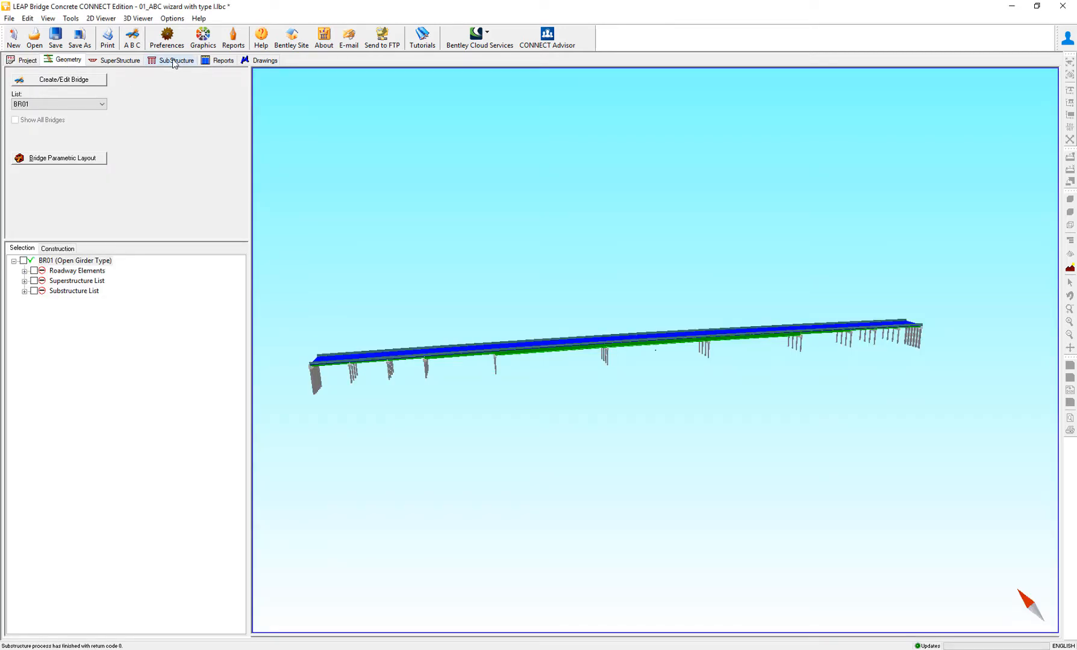
click(176, 61)
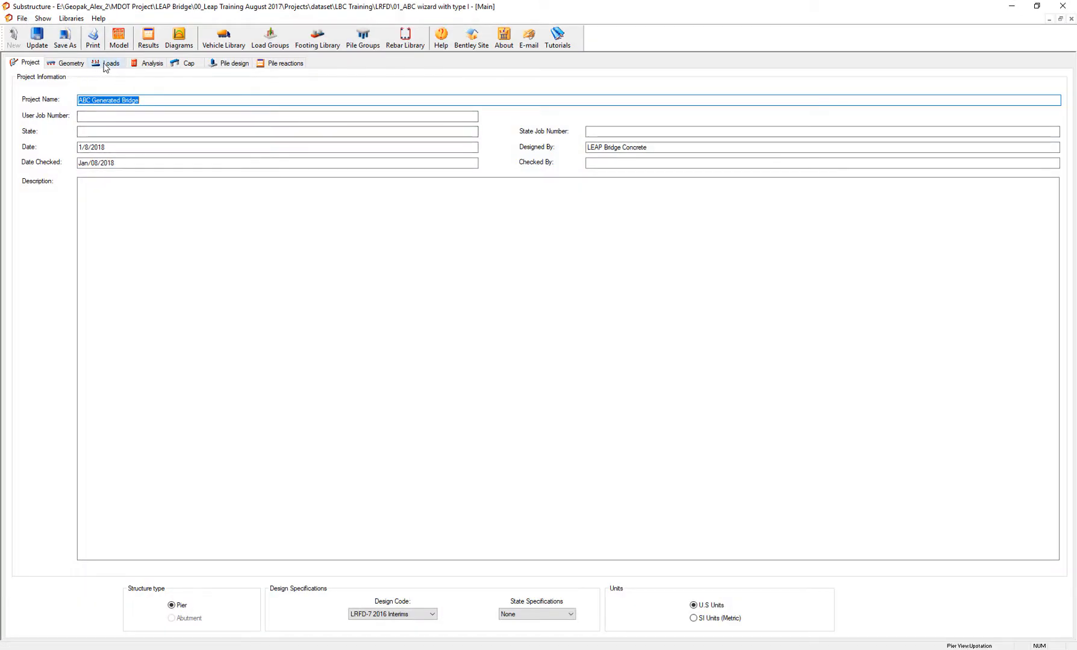
Add EQ: Earthquake Effect as load EQ1 (AASHTO 2014, SRSS, Dir X) to the selected loads.
click(110, 63)
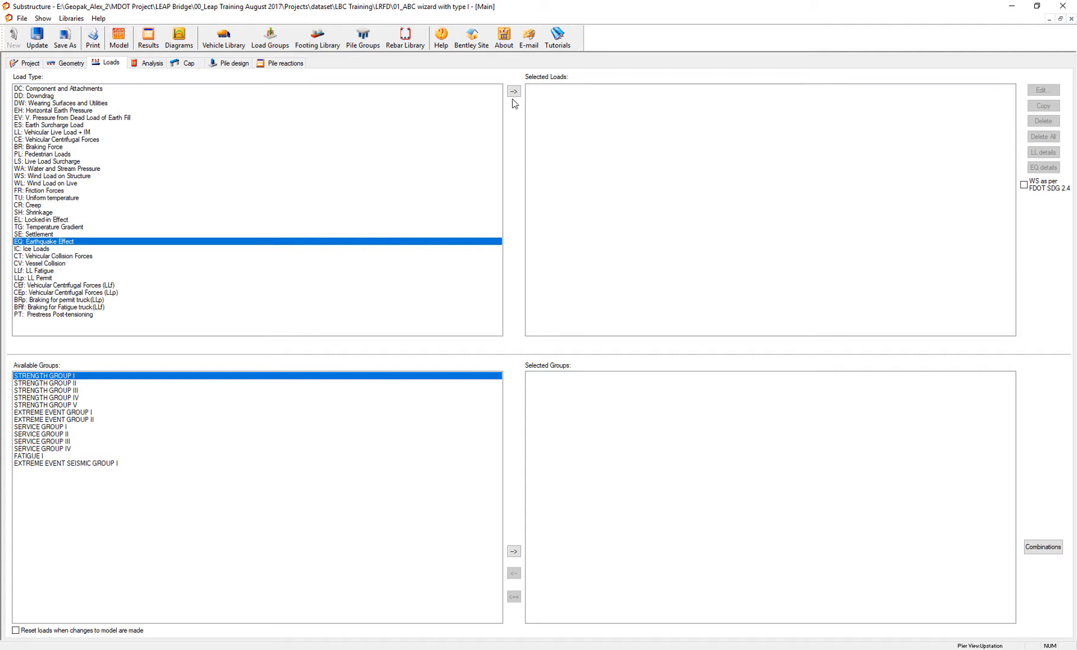
click(513, 91)
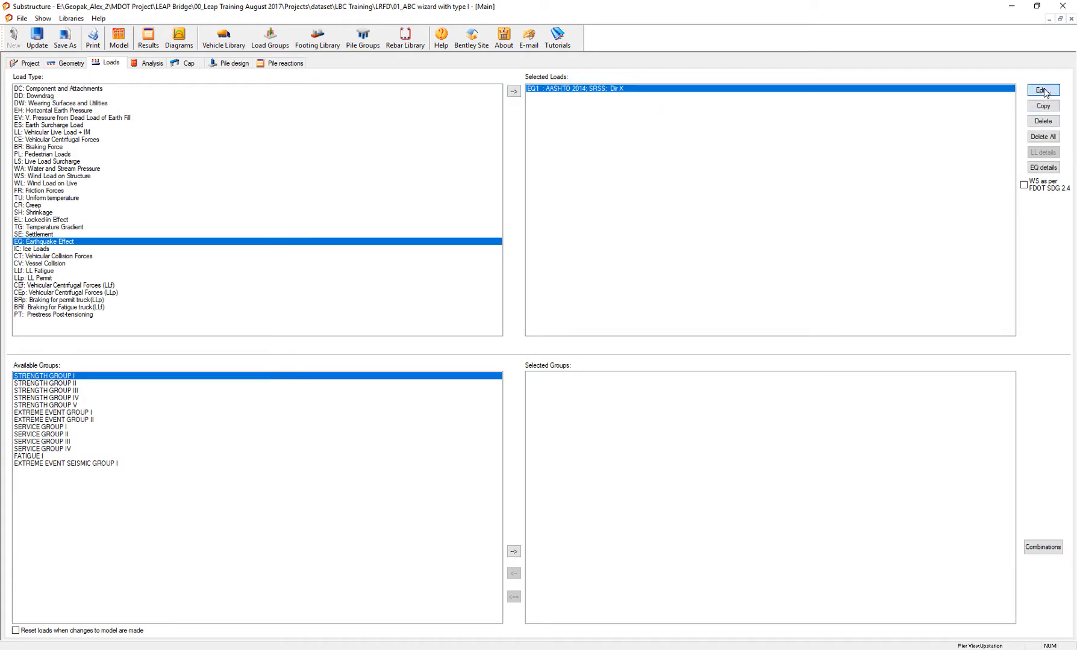
Change EQ1's RSA seismic spectrum code from AASHTO 2014 to CUSTOM.
click(1042, 90)
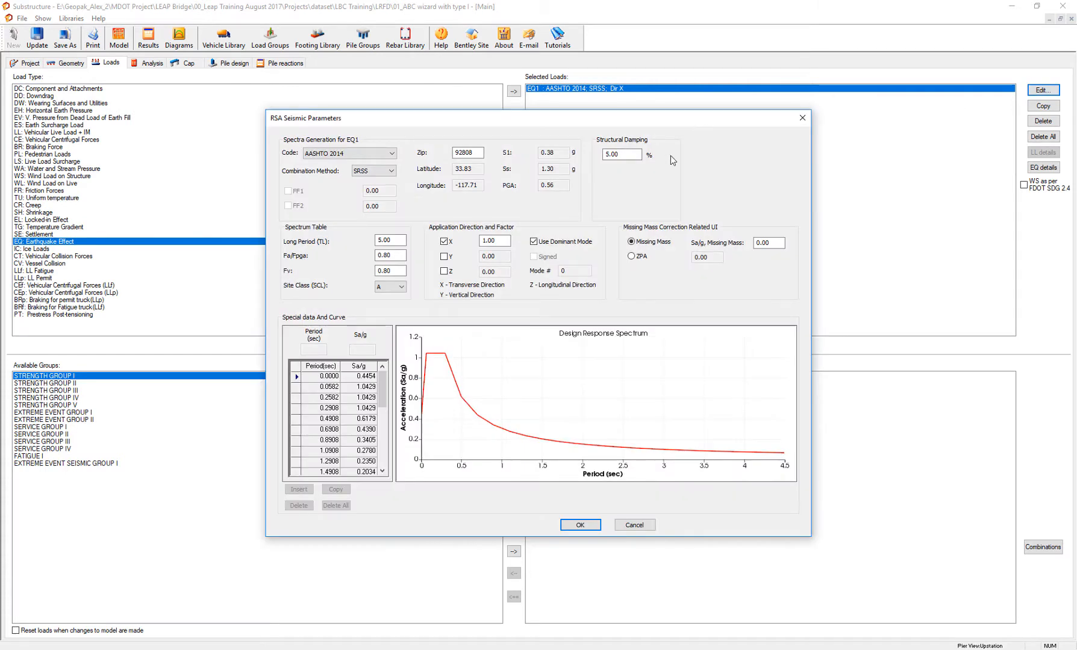
mouse_move(337, 183)
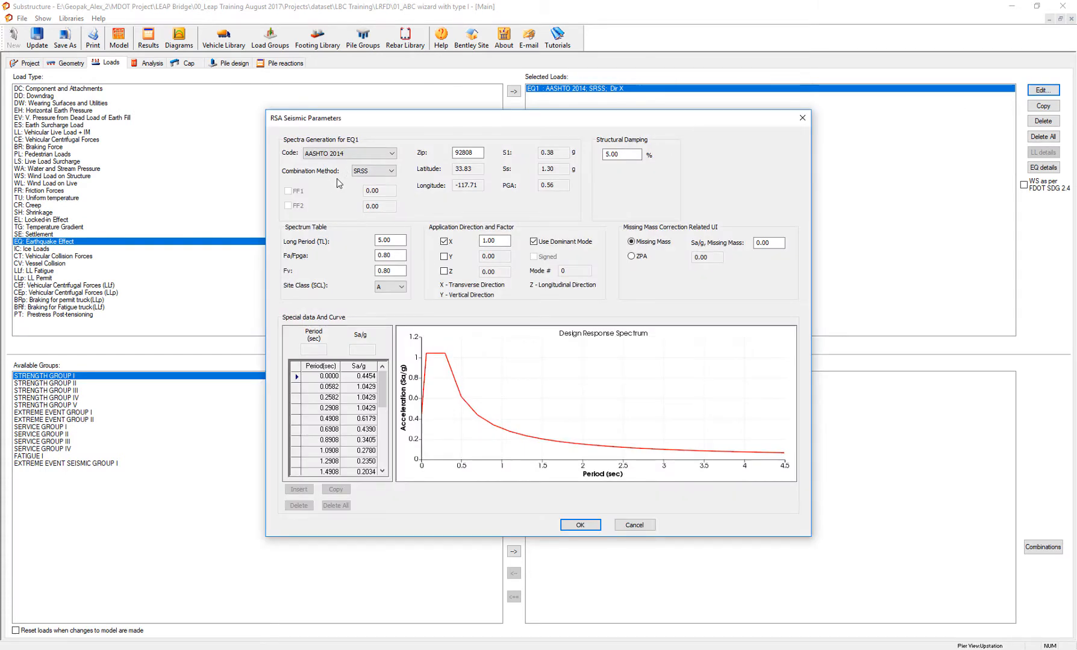
click(393, 153)
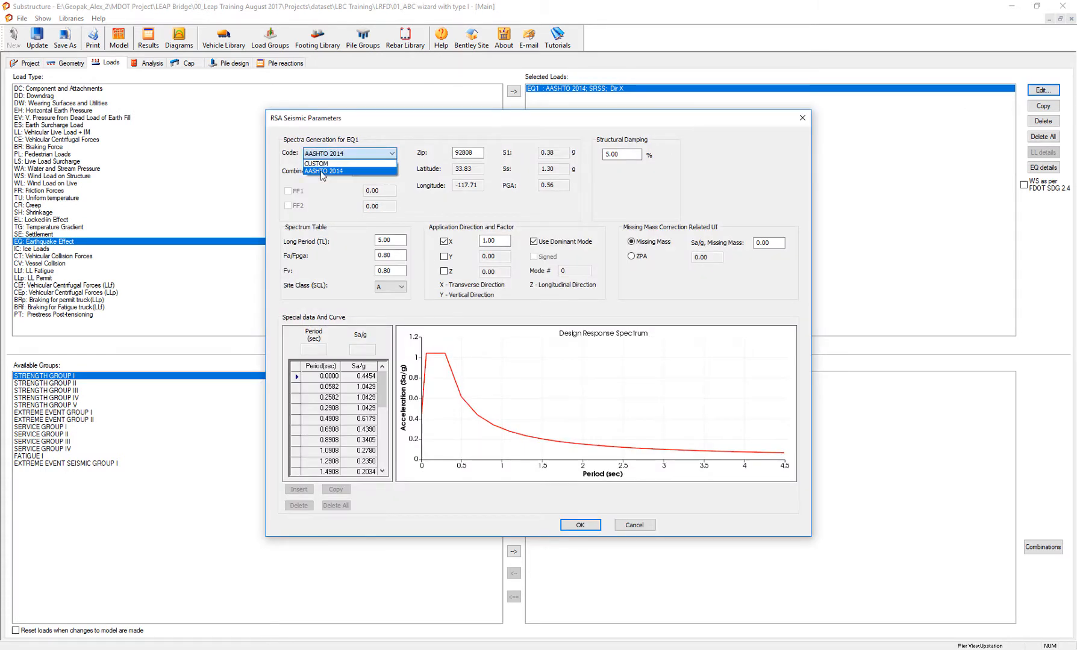
click(324, 170)
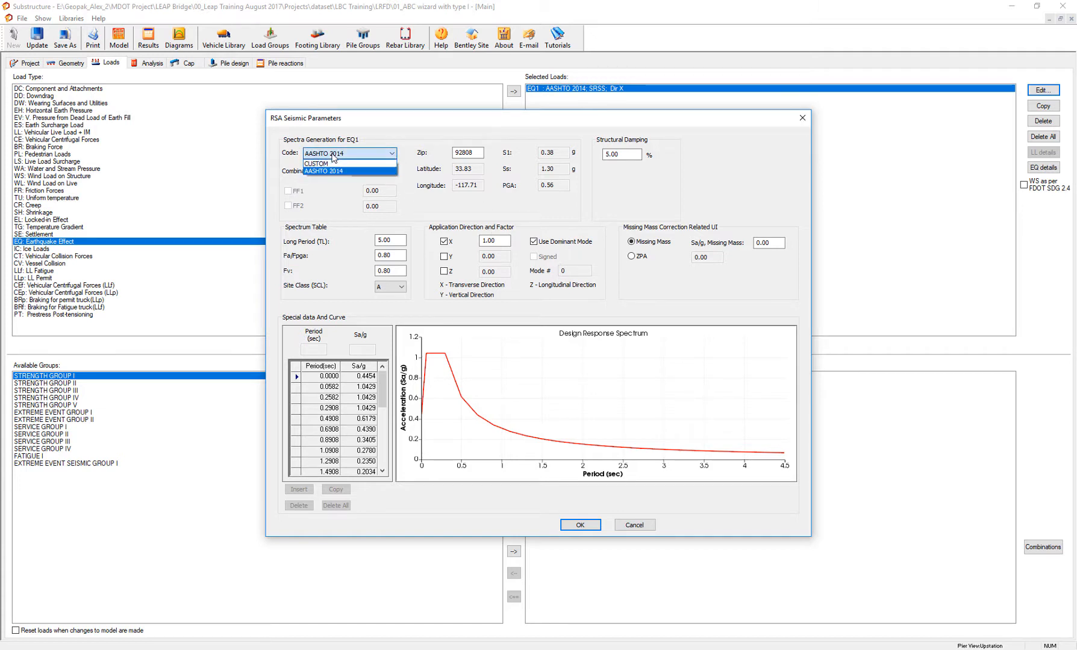
click(319, 163)
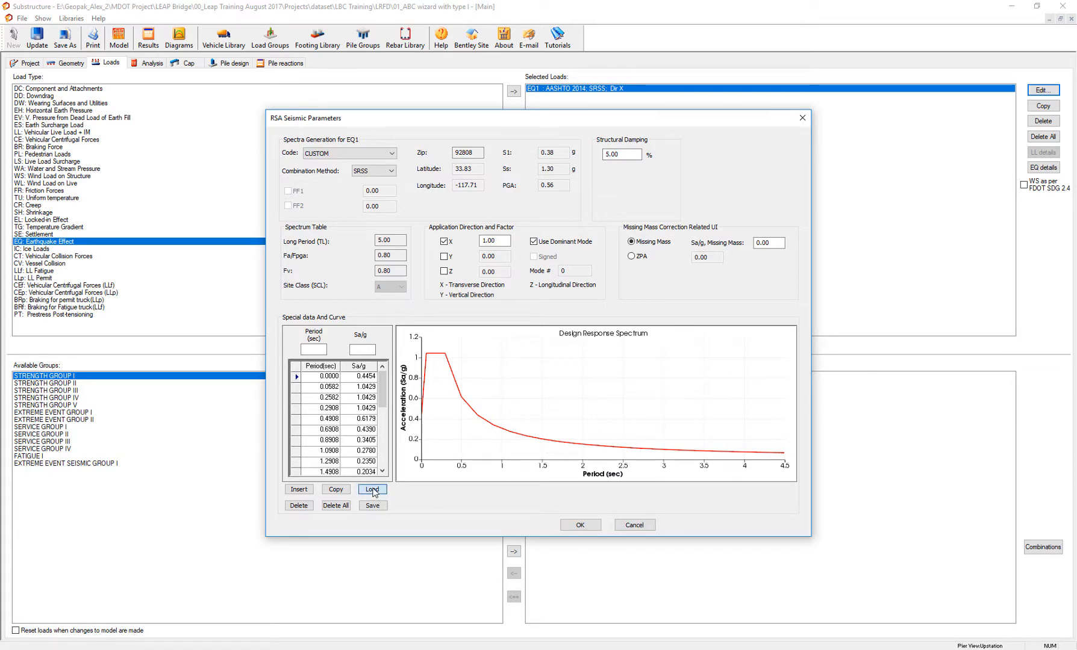
Load the Custom RSA zone.txt spectrum into EQ1's period and Sa/g table.
click(372, 506)
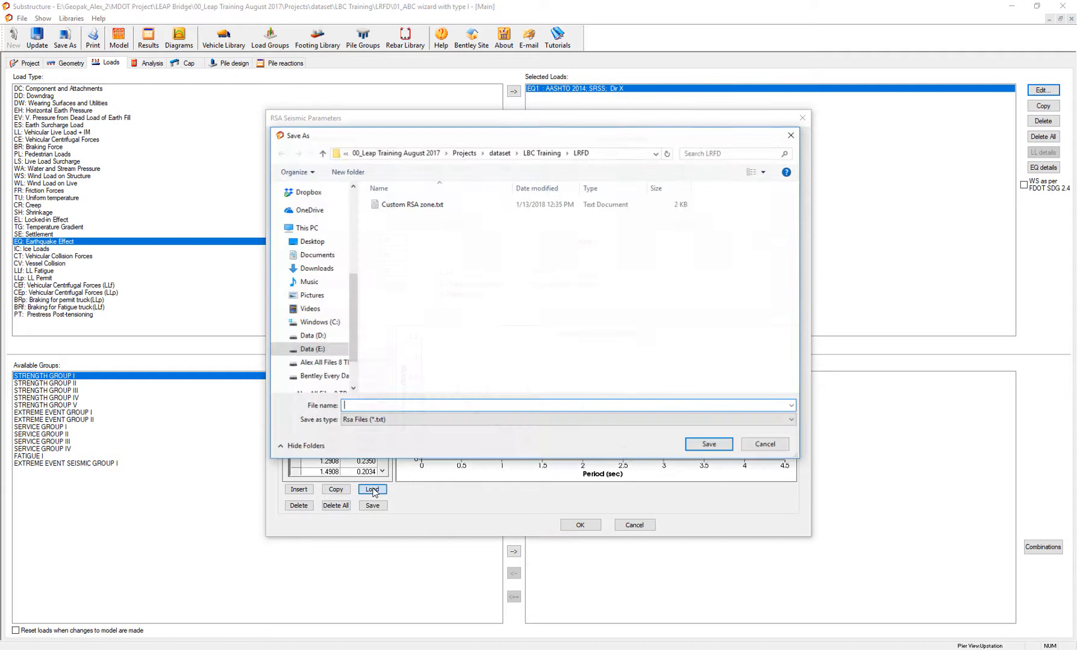
mouse_move(412, 205)
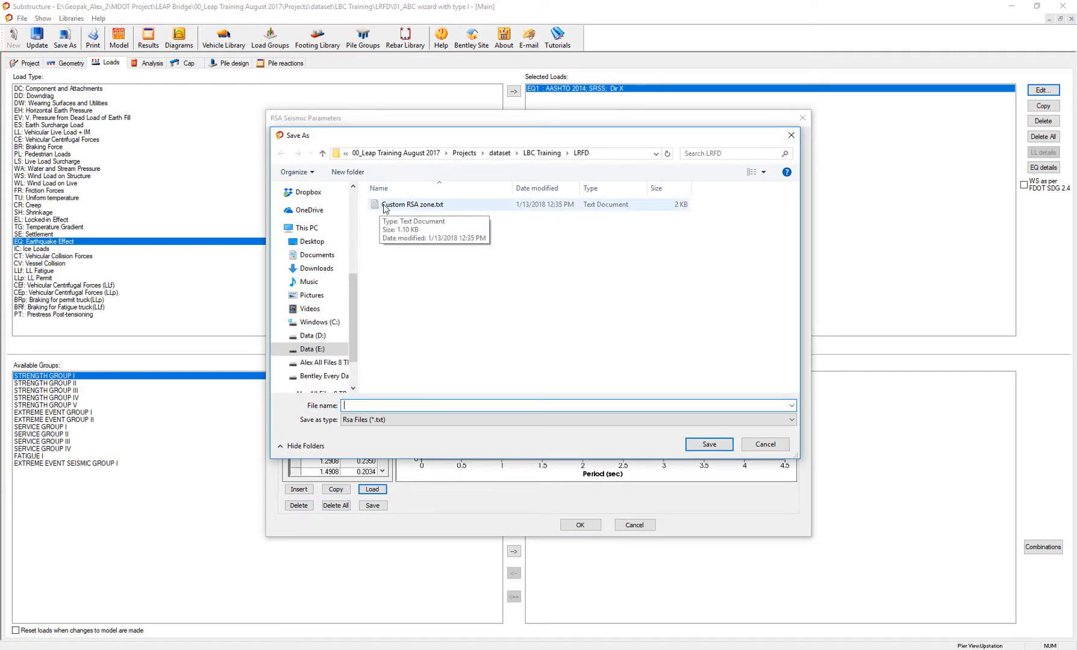
mouse_move(425, 212)
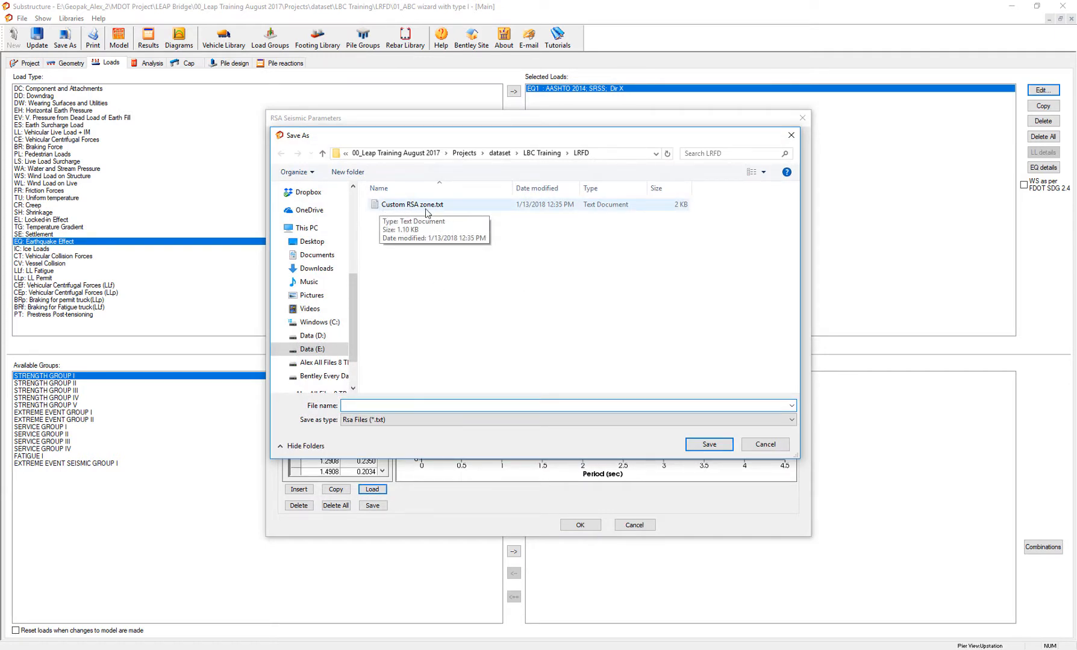
click(412, 205)
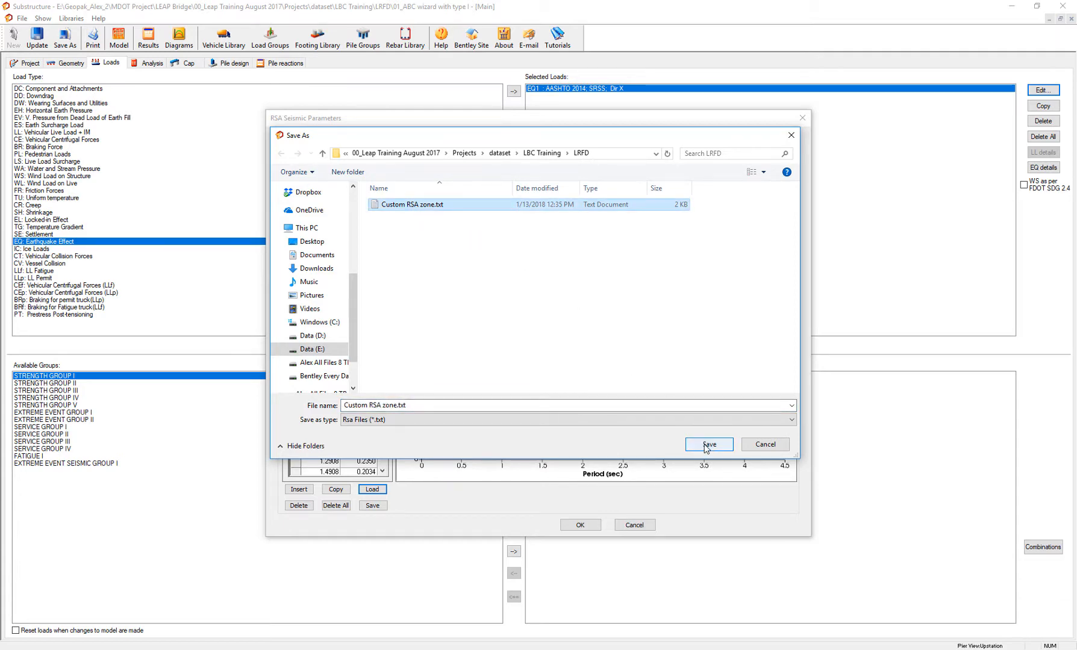
click(708, 445)
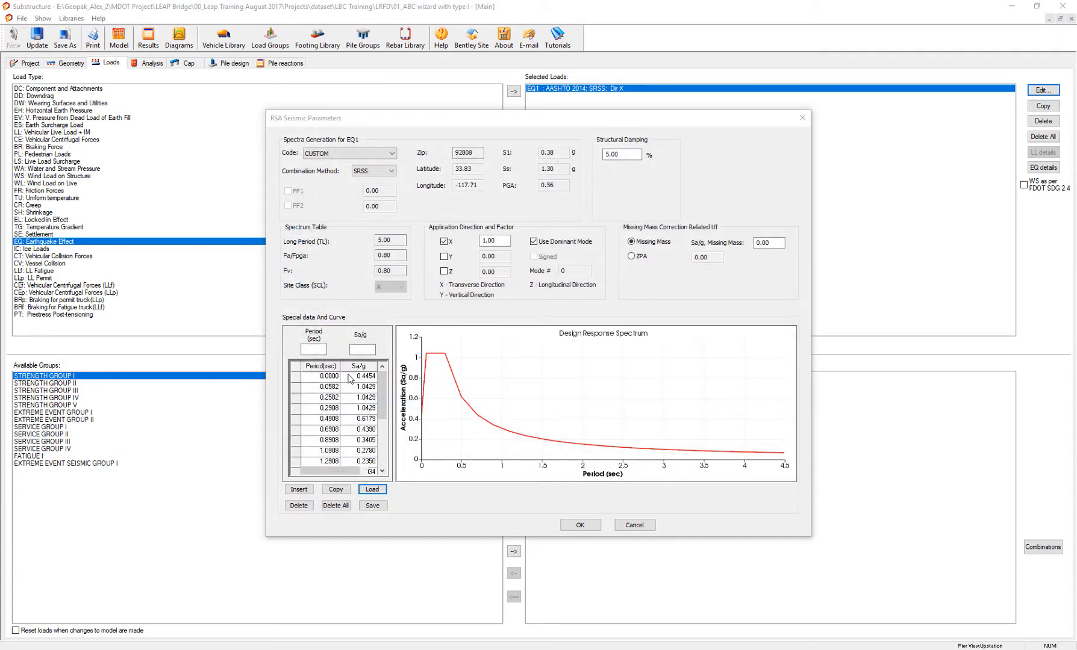
scroll(down, 3)
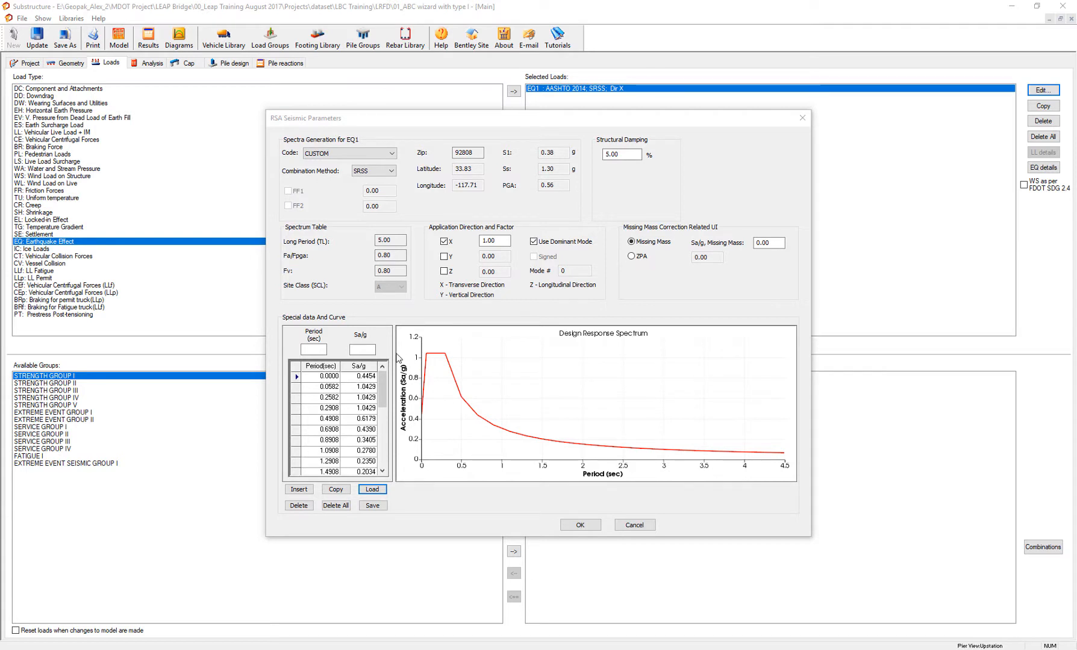
mouse_move(363, 453)
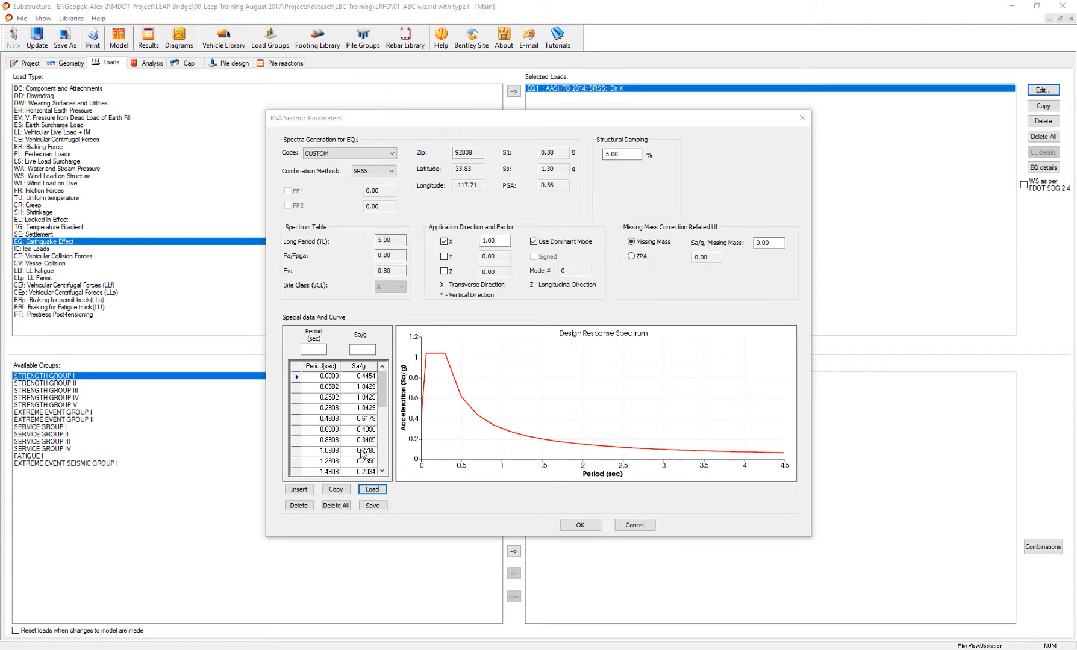
mouse_move(374, 551)
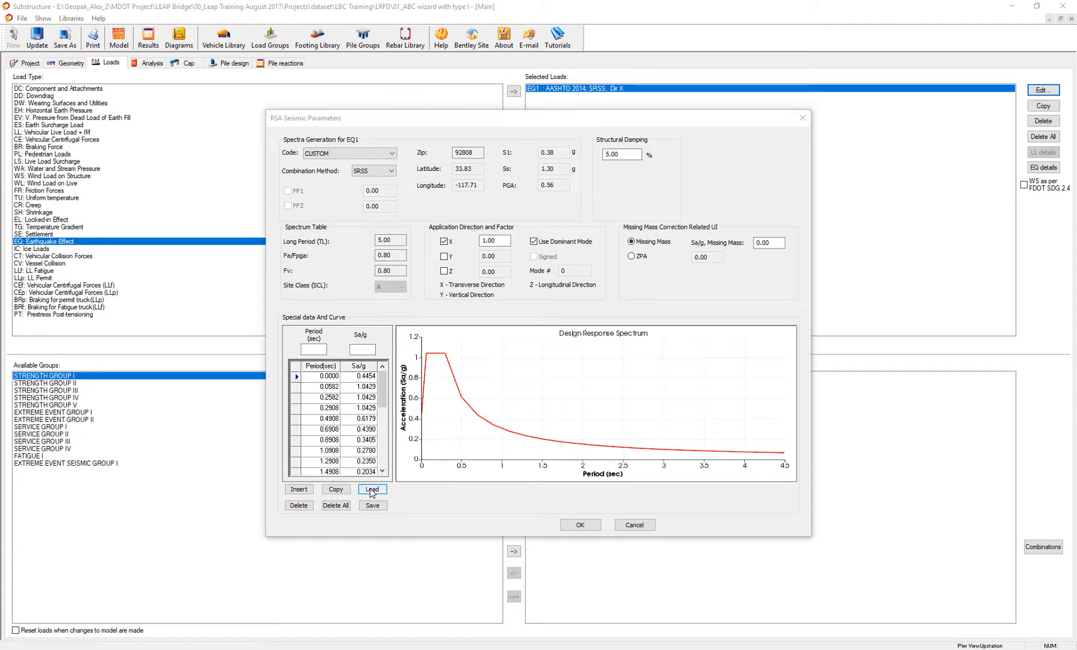
Reopen the spectrum file picker and open Custom RSA zone.txt from its context menu.
click(371, 490)
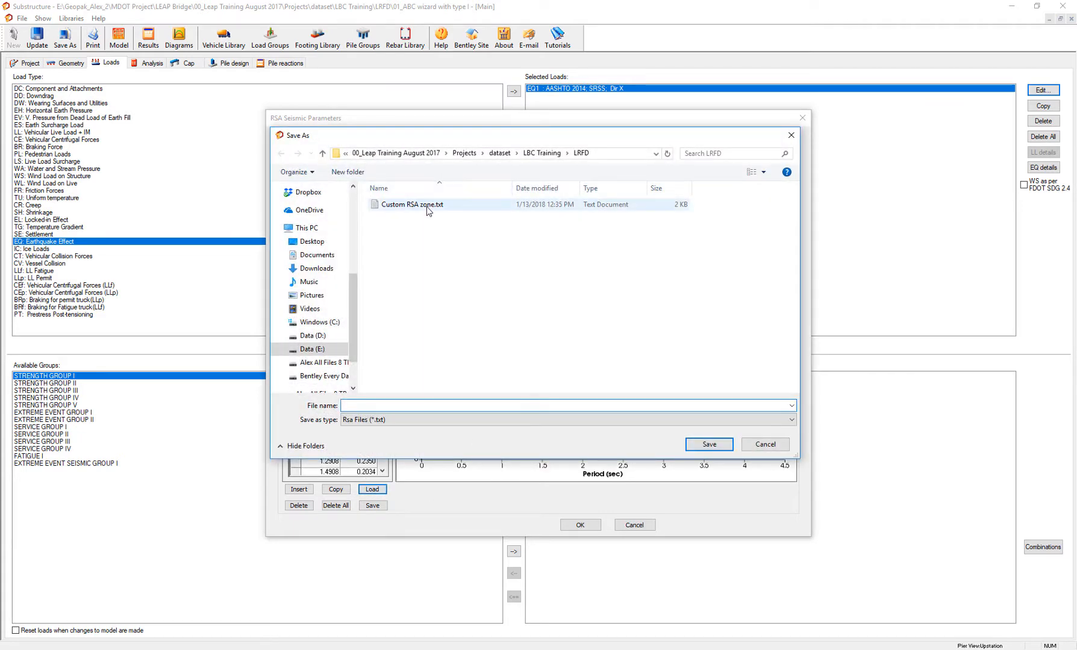
right_click(412, 205)
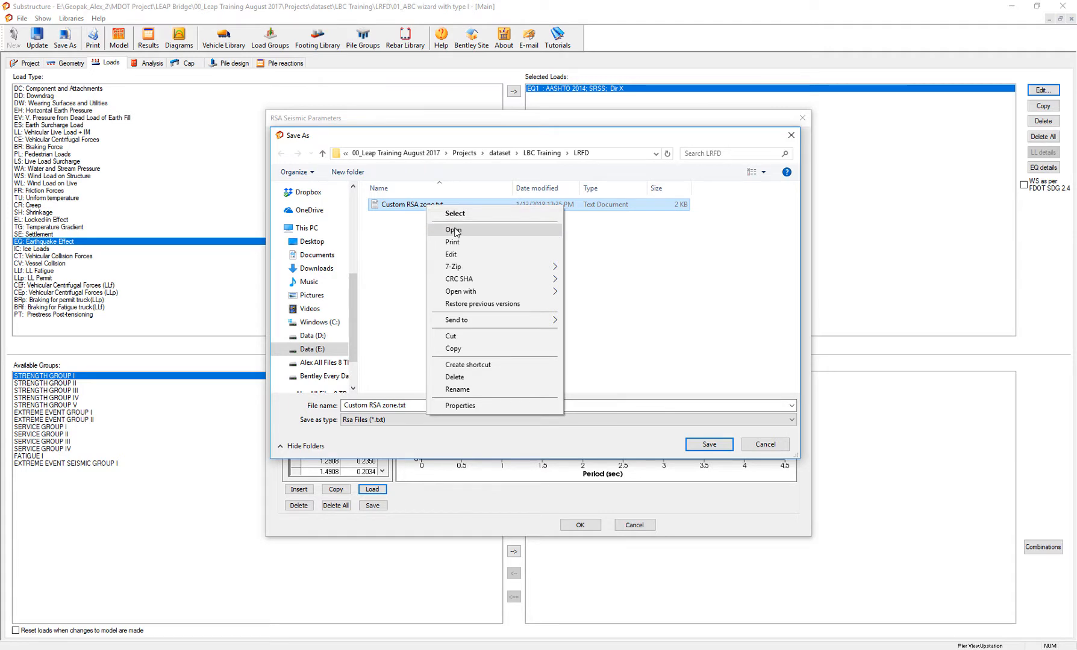
click(454, 229)
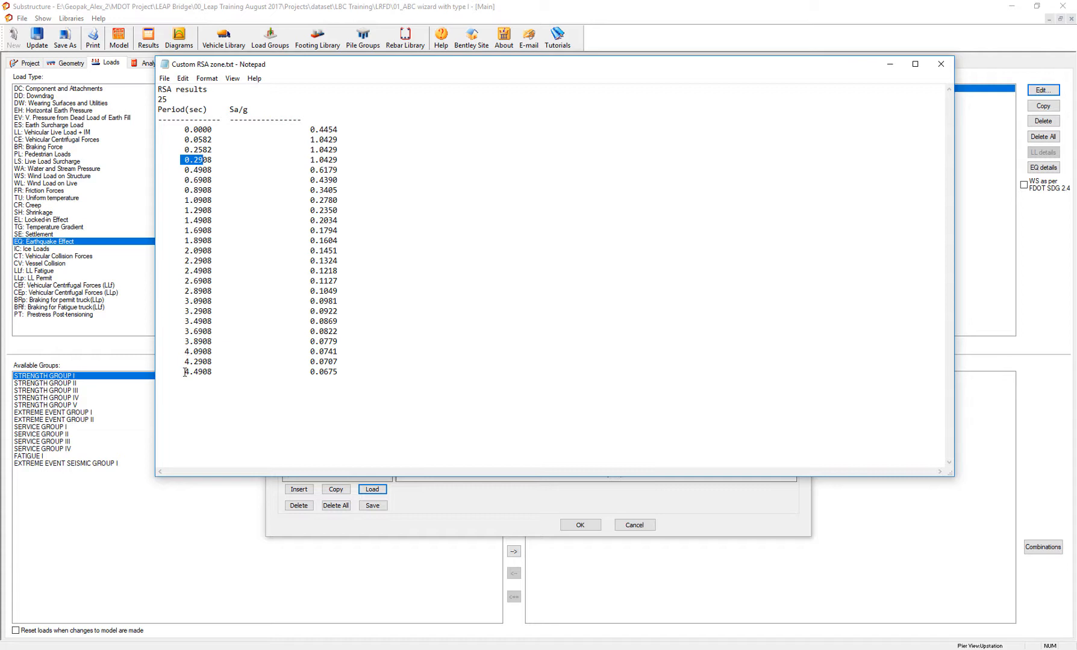
View Custom RSA zone.txt in Notepad and highlight its header point count of 25.
click(198, 371)
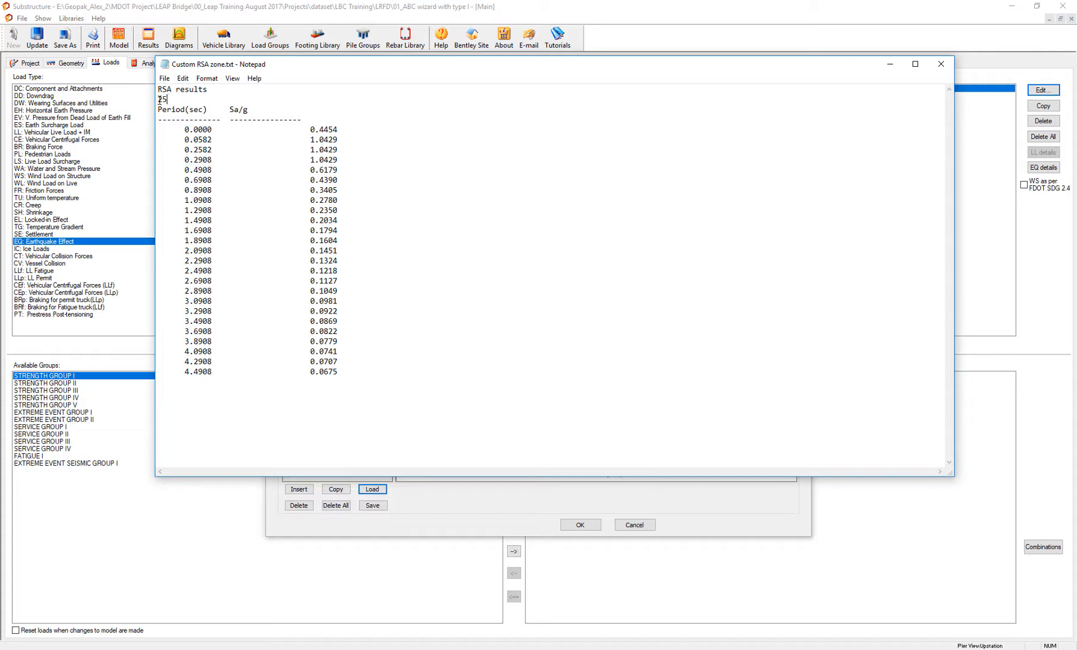
double_click(162, 99)
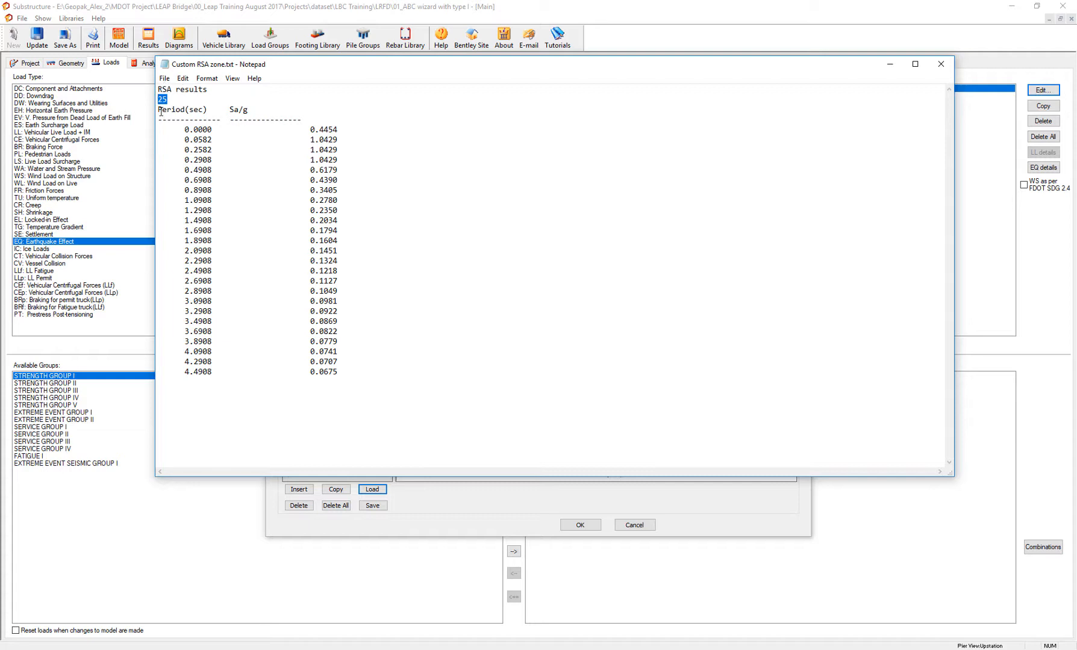
mouse_move(305, 145)
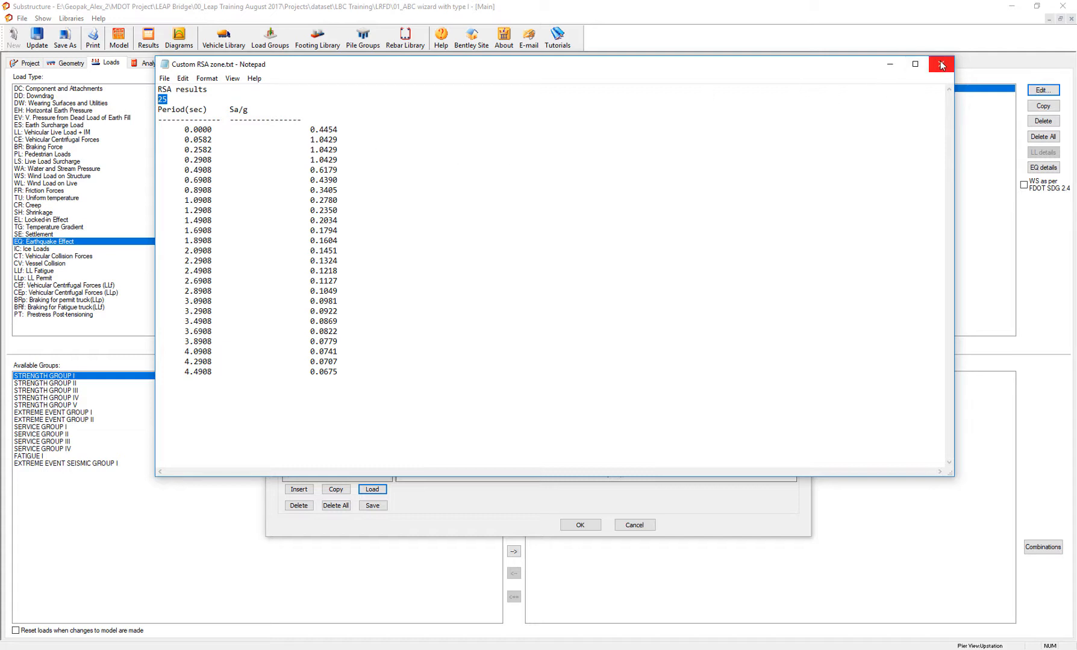
Close Notepad, reload Custom RSA zone.txt, keep code CUSTOM and accept EQ1's seismic parameters.
click(941, 64)
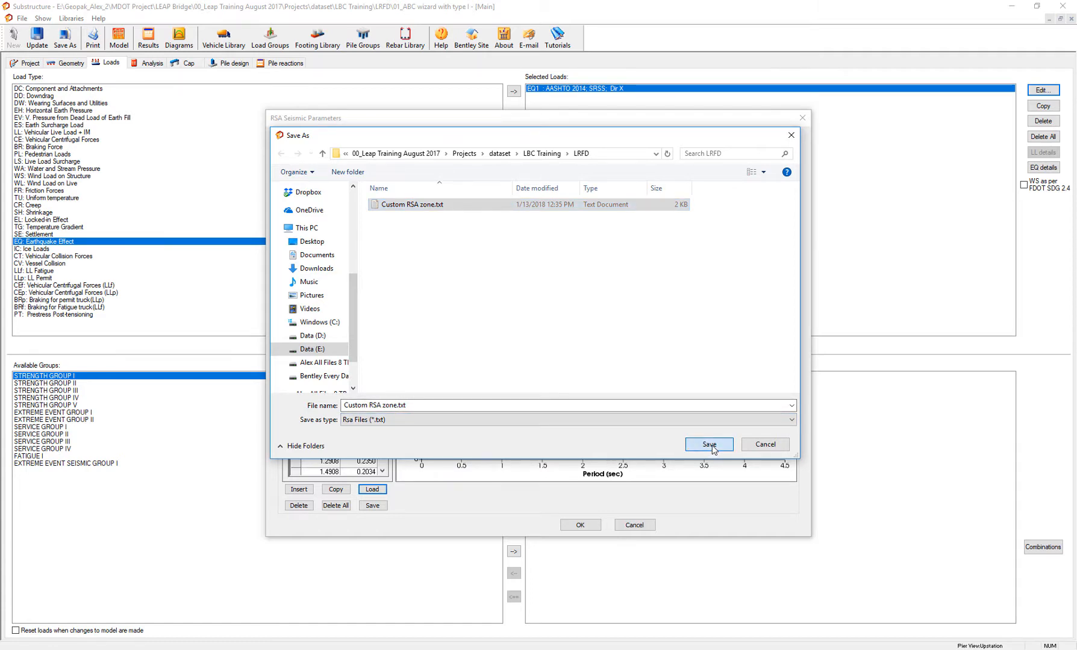
click(708, 444)
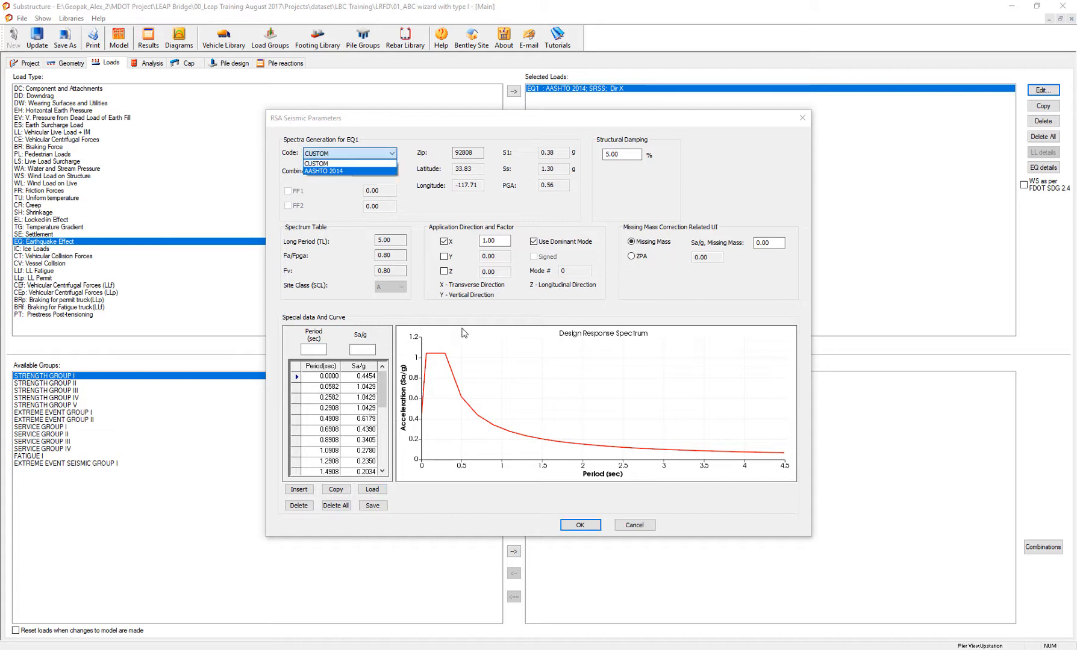
click(315, 163)
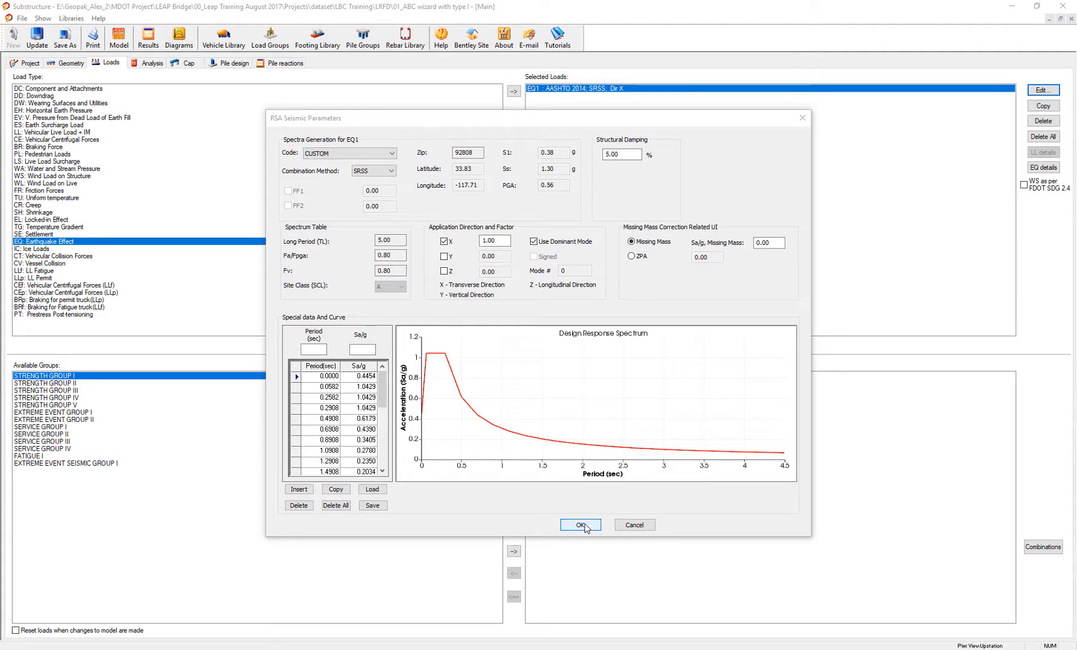
click(579, 525)
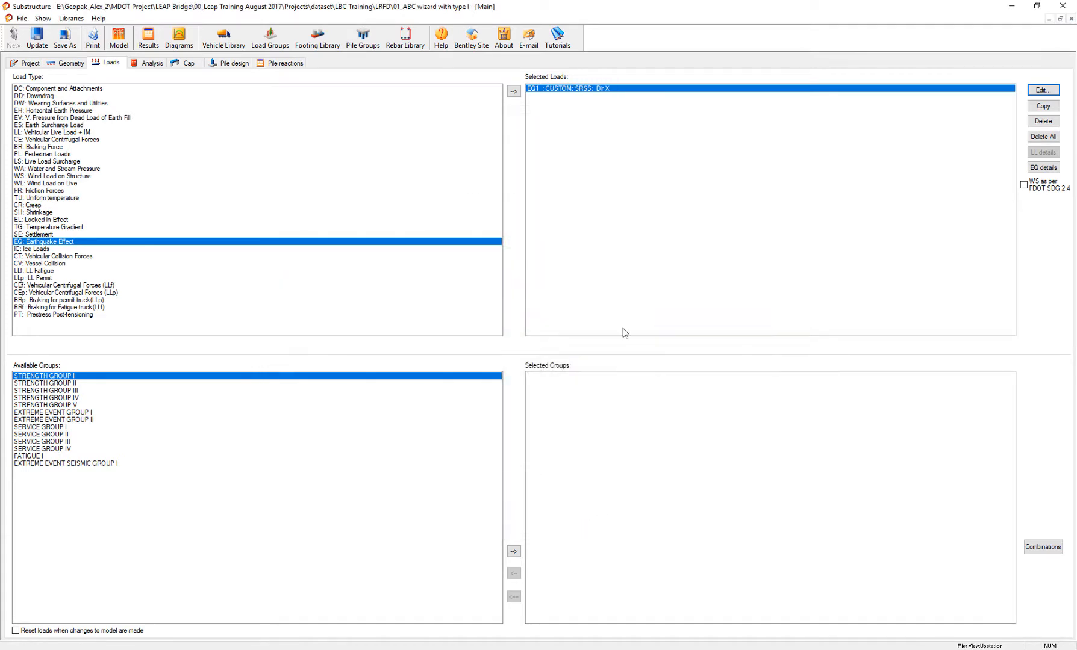